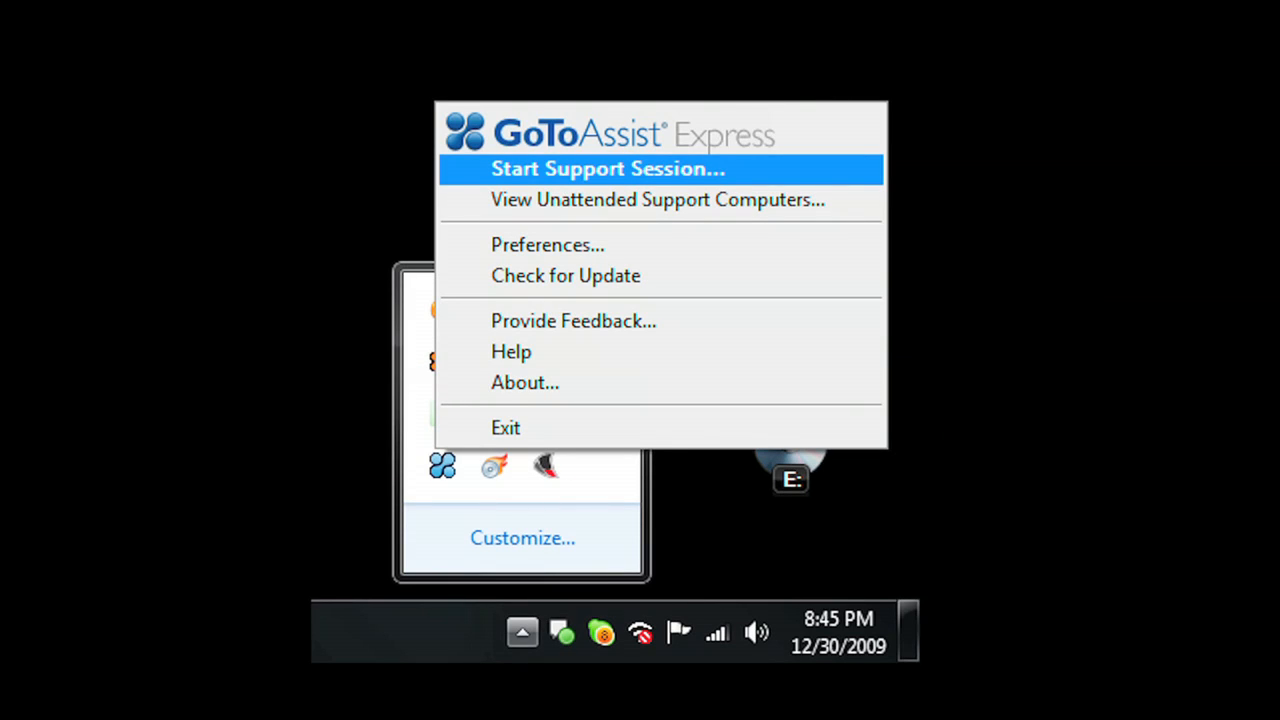
- Start a support session and connect the customer through the fastsupport.com Connect For Support form
click(608, 168)
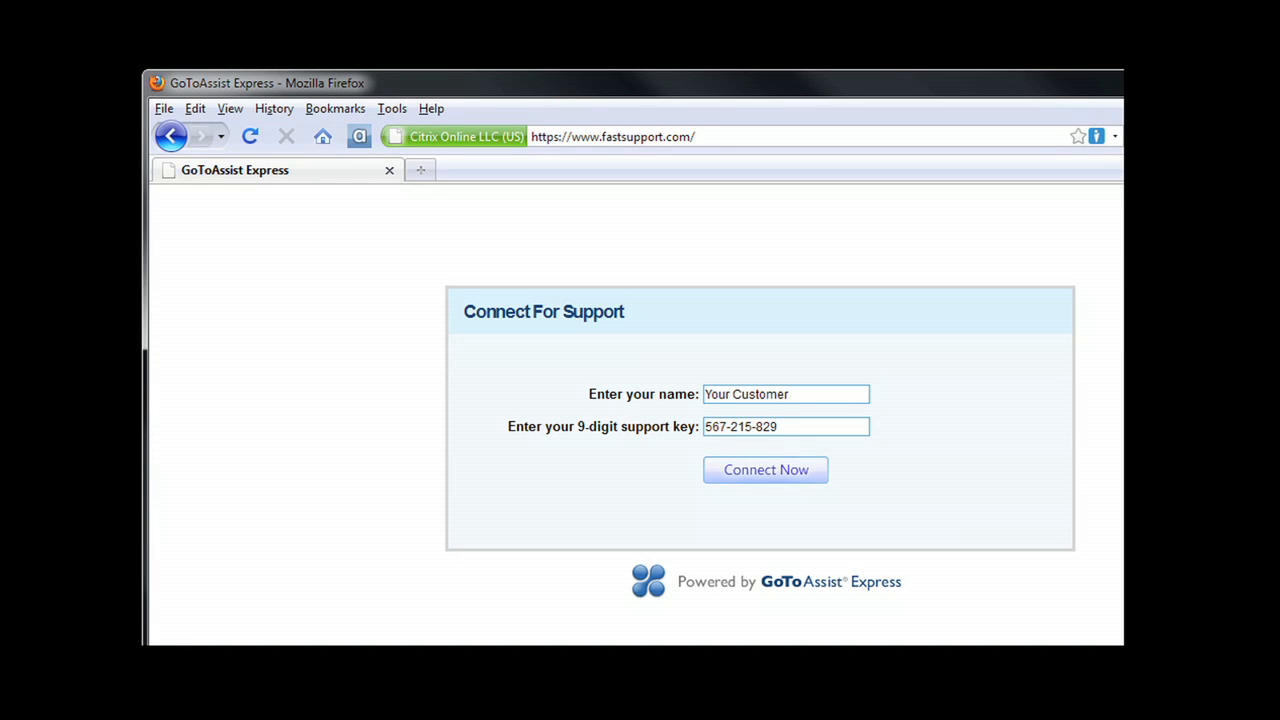
click(764, 468)
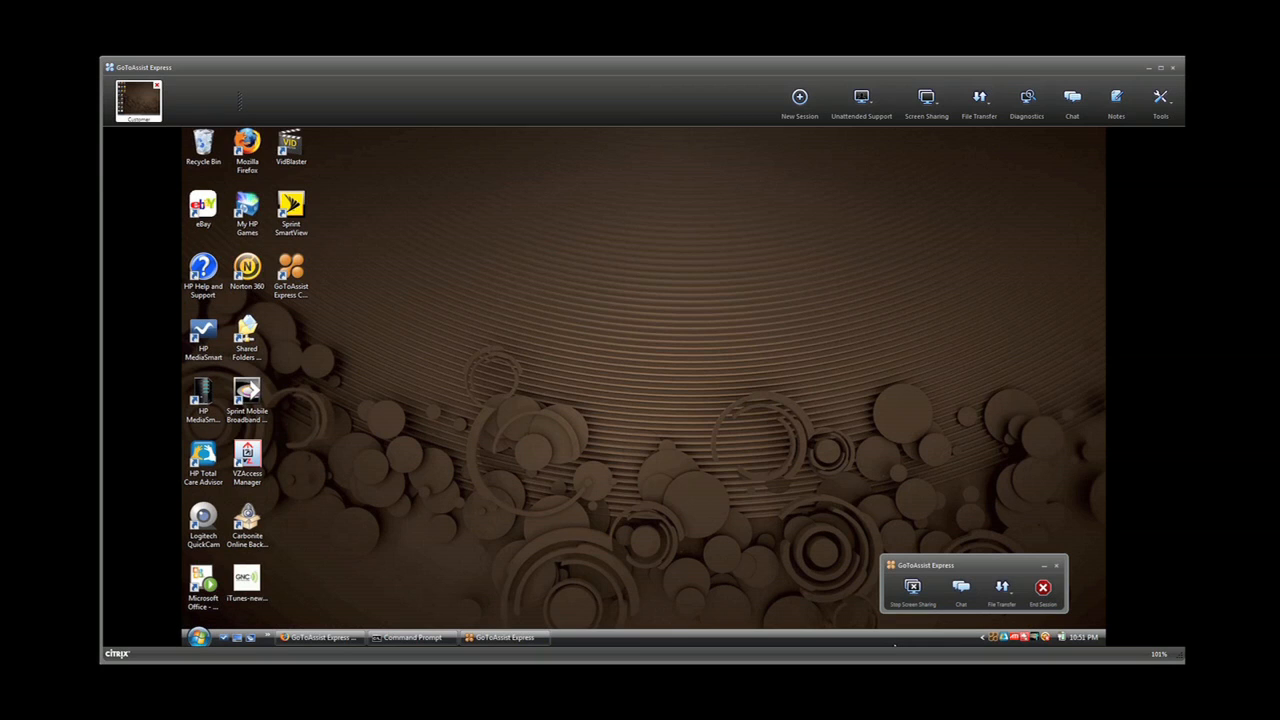
- Remotely toggle the client's Start menu on the connected desktop, then bring up the diagnostic report
click(198, 636)
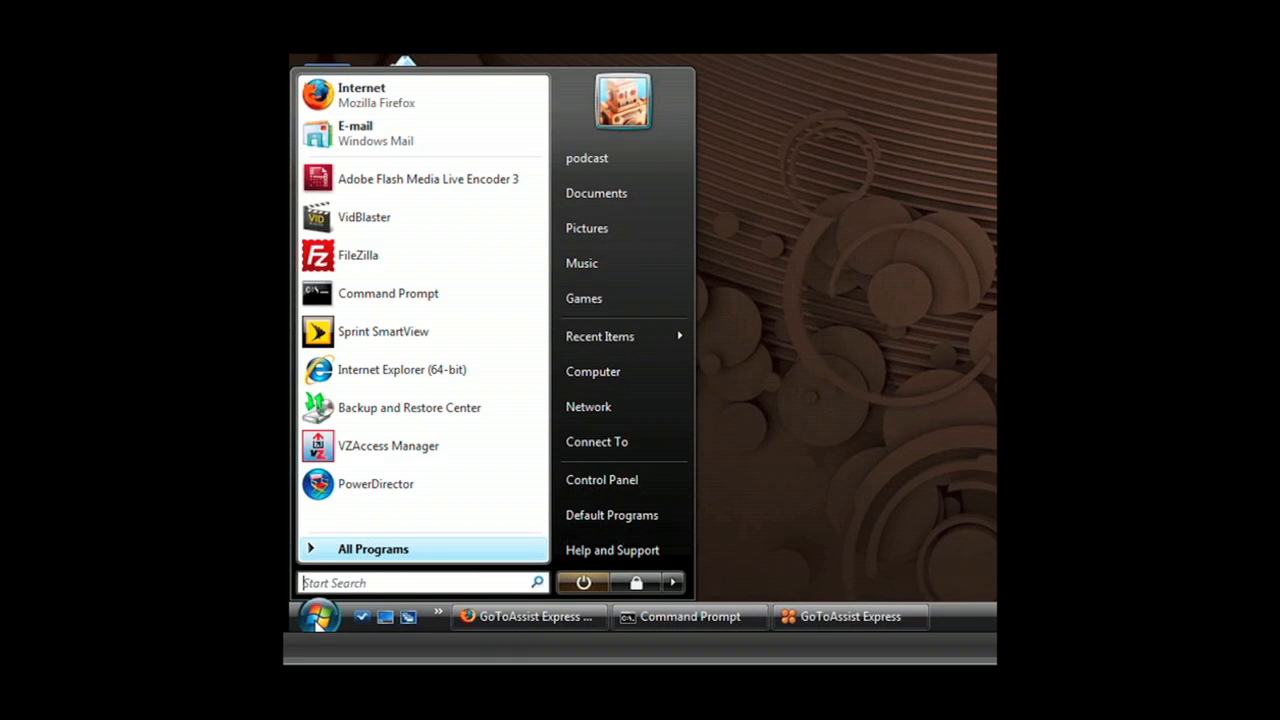
click(602, 480)
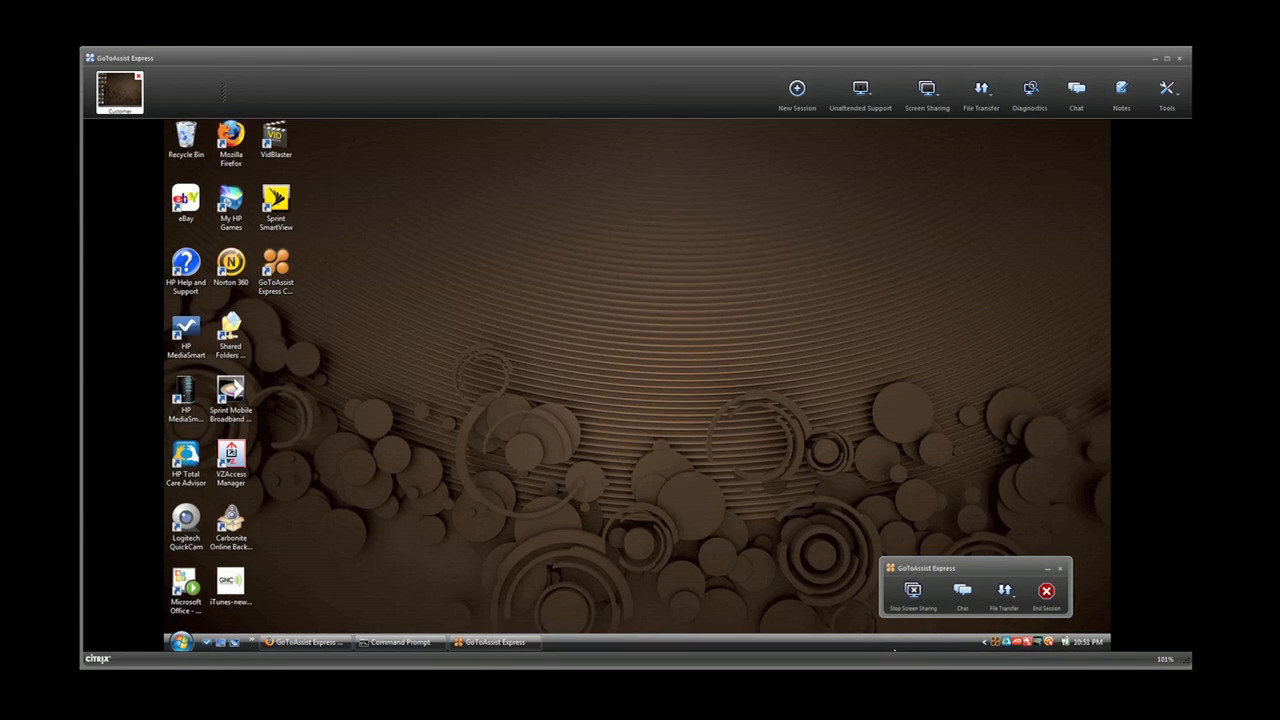
click(1028, 96)
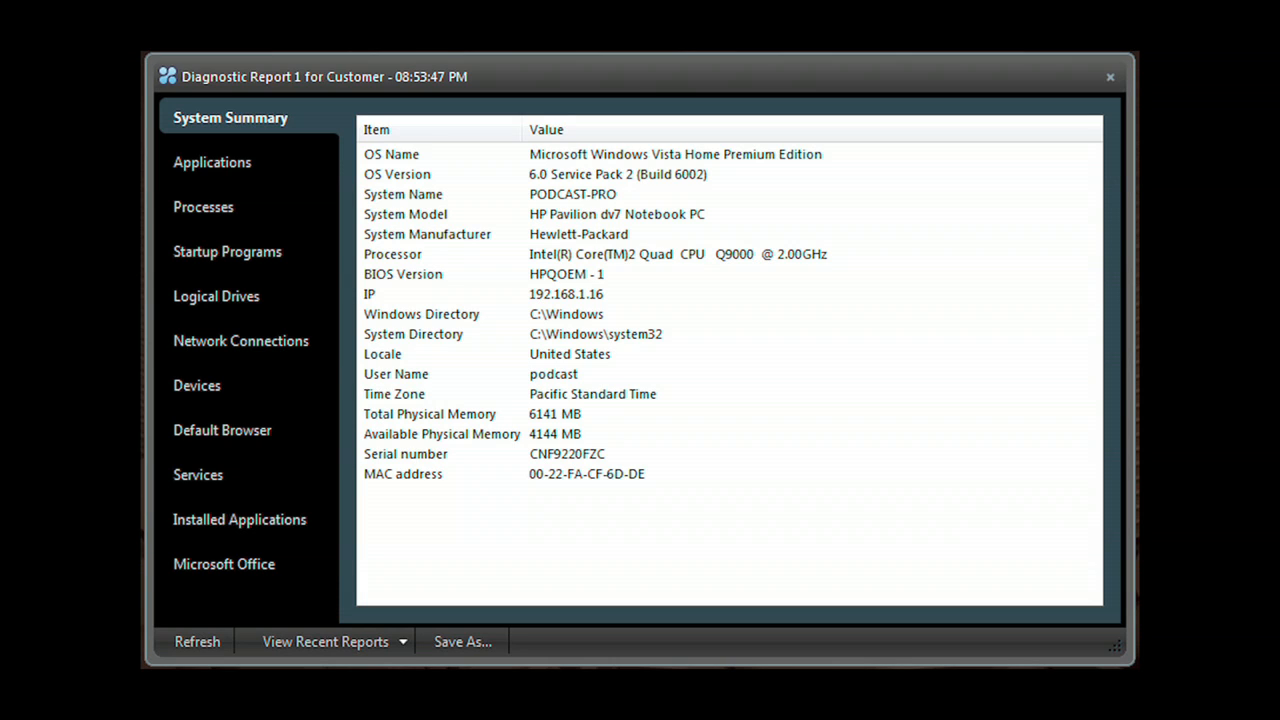
- Review the report's Applications and Processes lists, read the chat confirming Pidgin was installed, and return to the toolbar
click(212, 162)
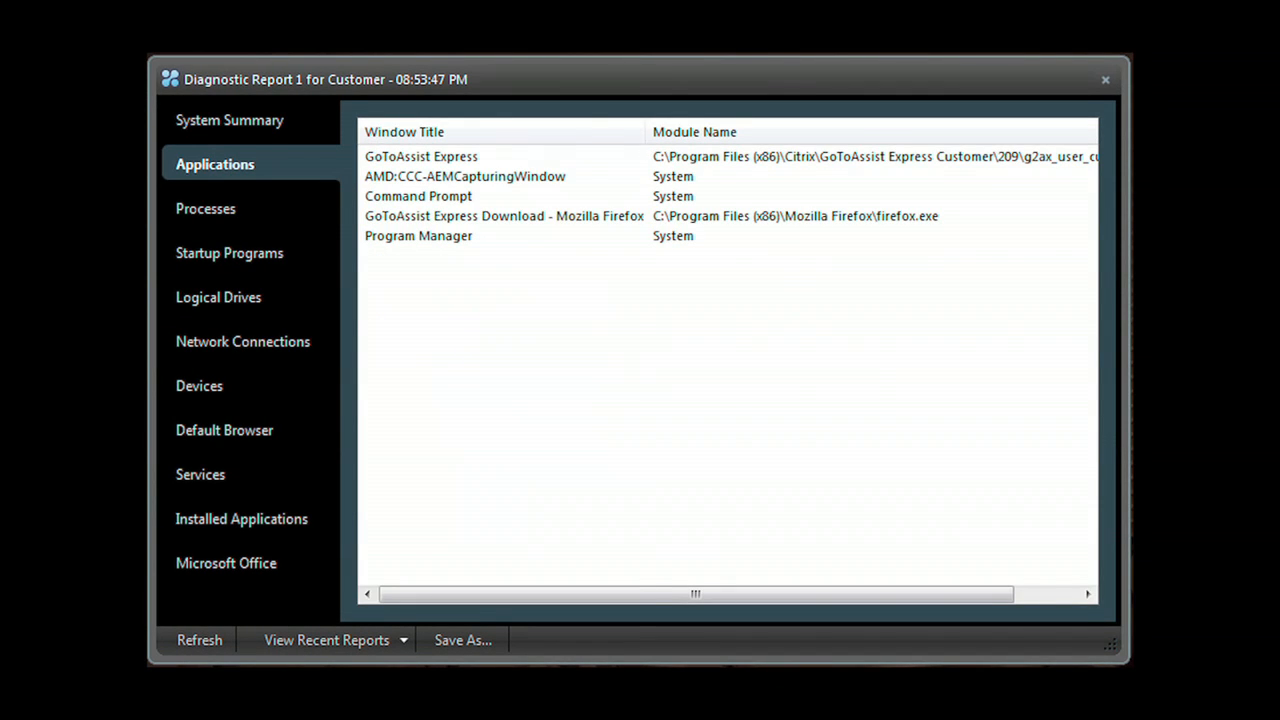
click(208, 208)
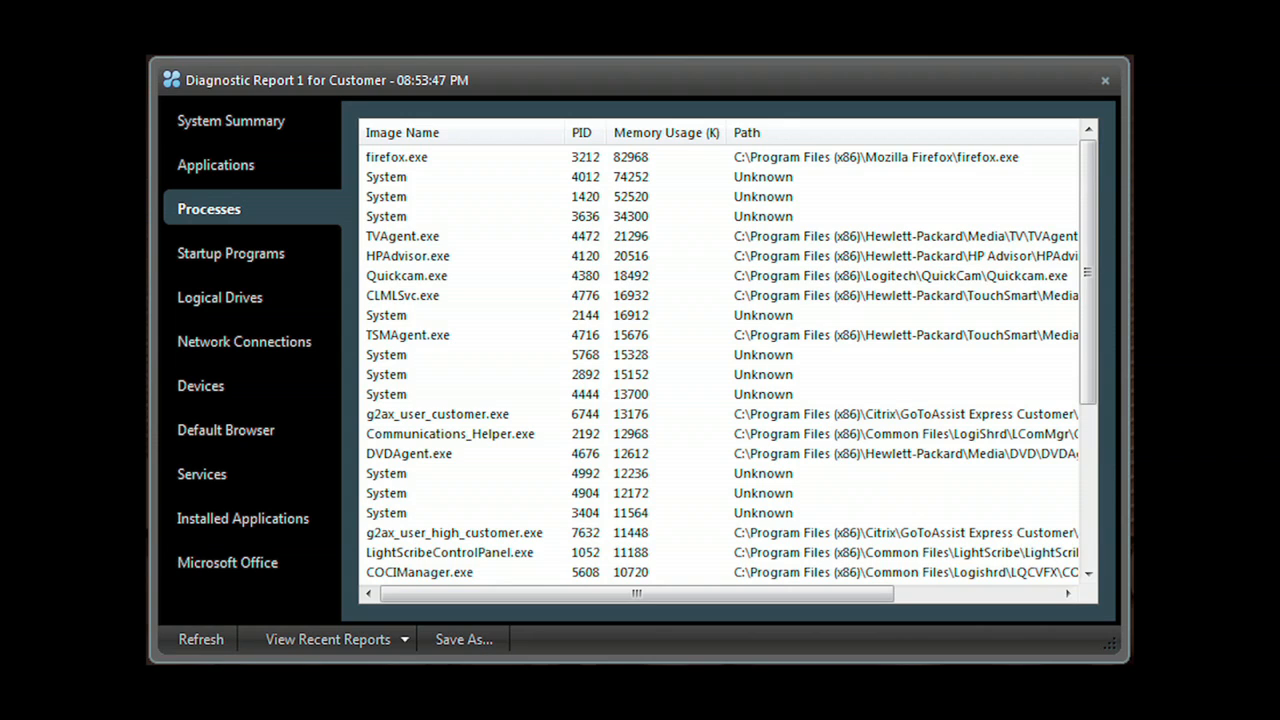
click(242, 518)
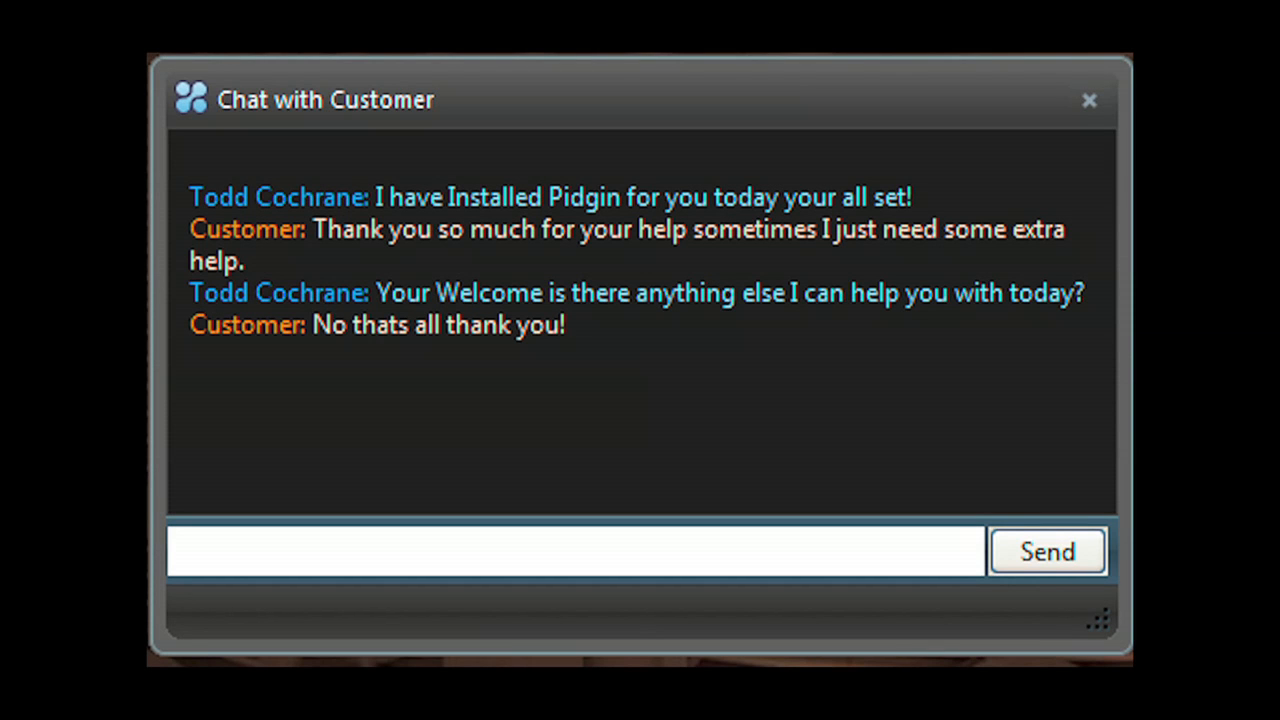
click(1088, 100)
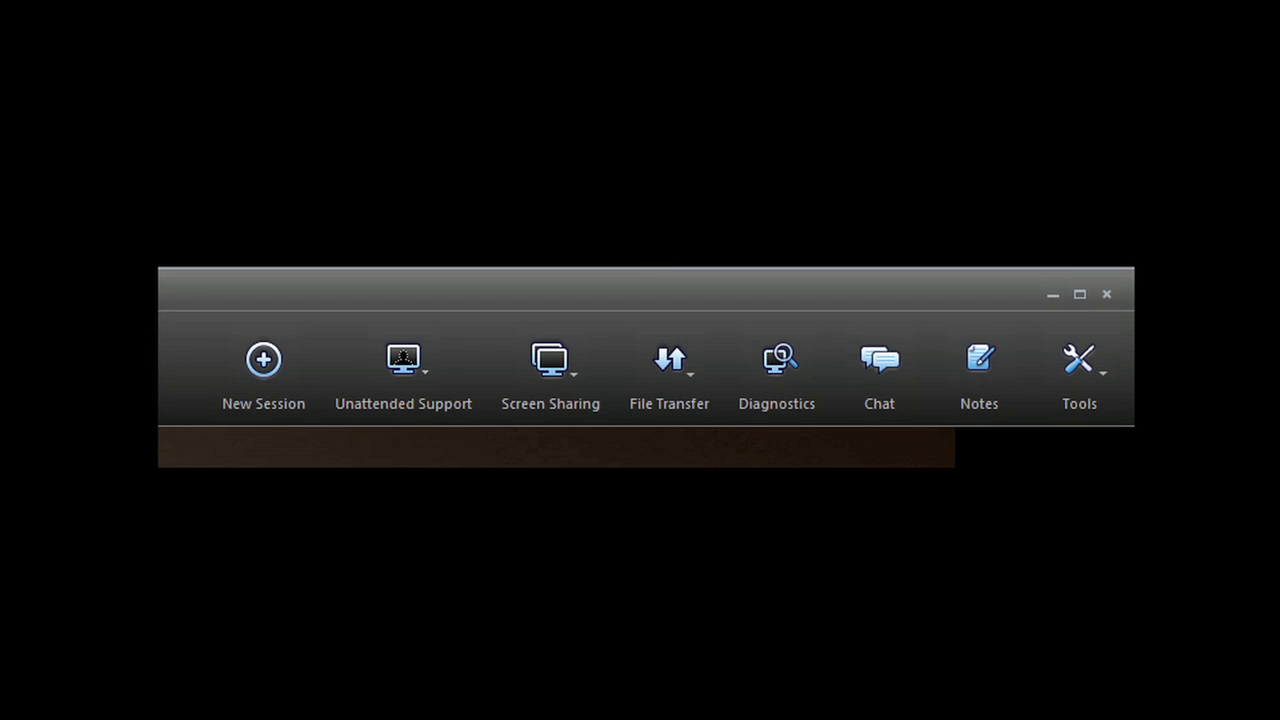